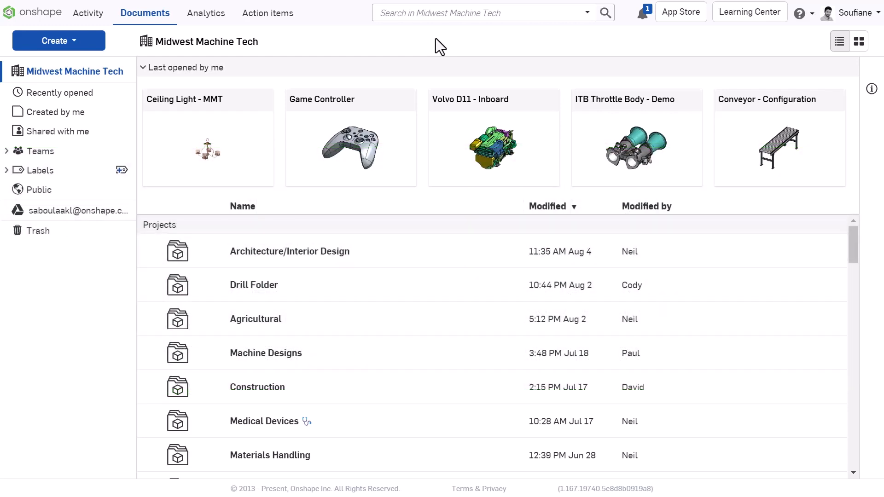
mouse_move(646, 11)
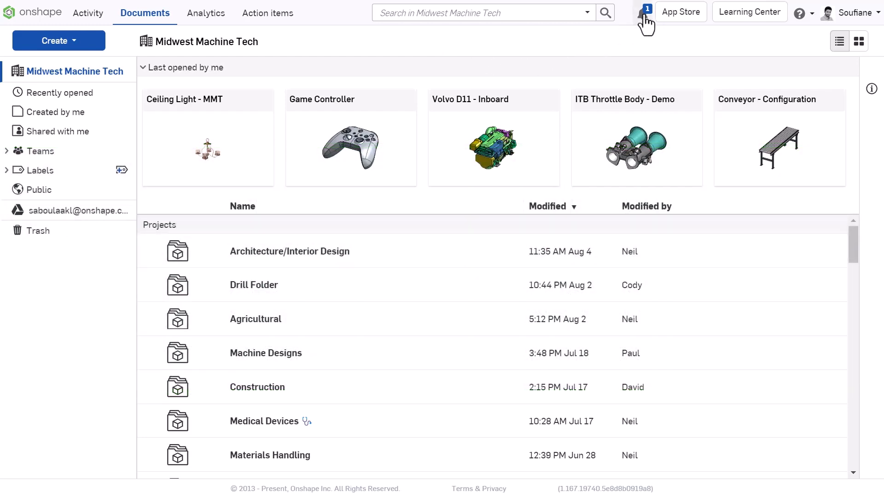
Read the ECO #456 task-assignment notification and go to the action items list
click(642, 11)
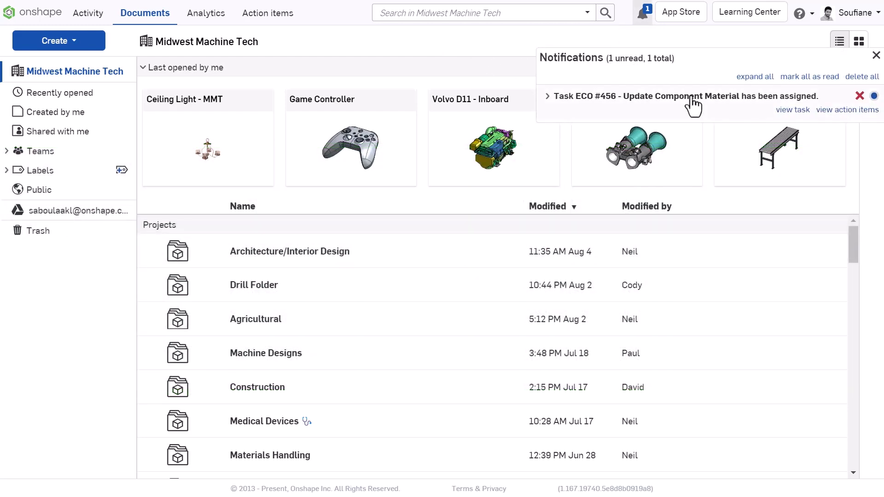
click(547, 96)
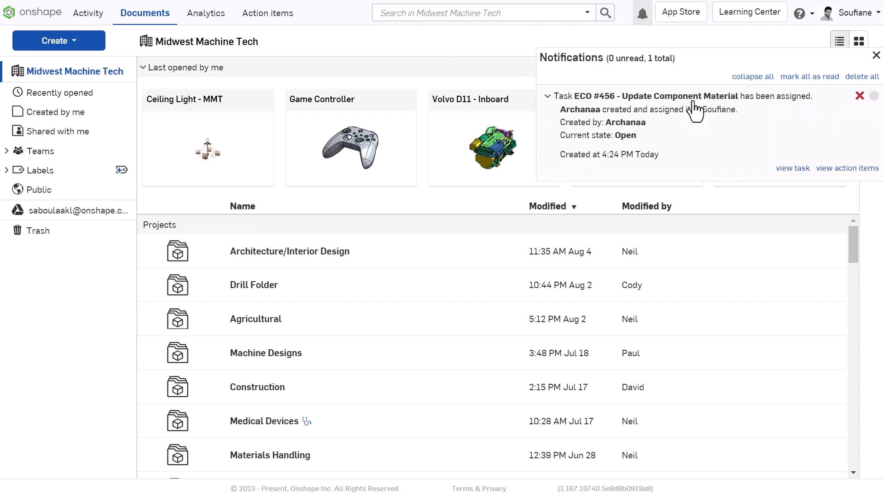
click(846, 168)
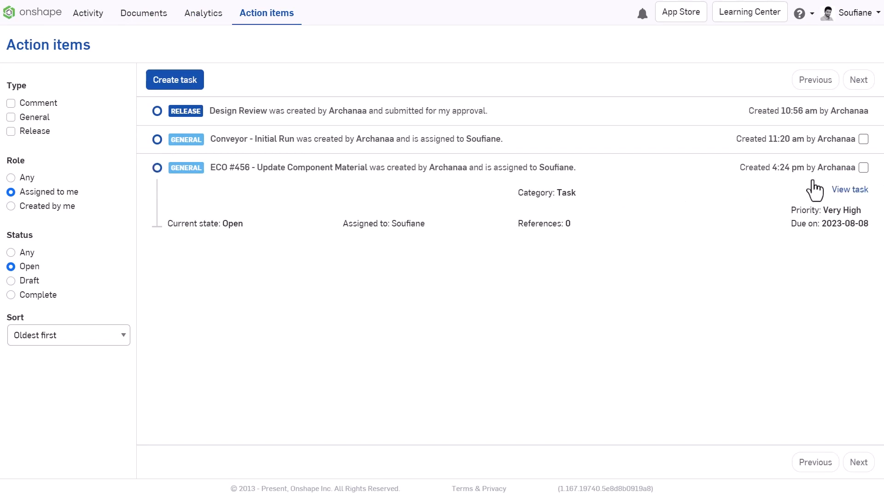
Review ECO #456's priority and dates, then mark the task Completed
click(850, 189)
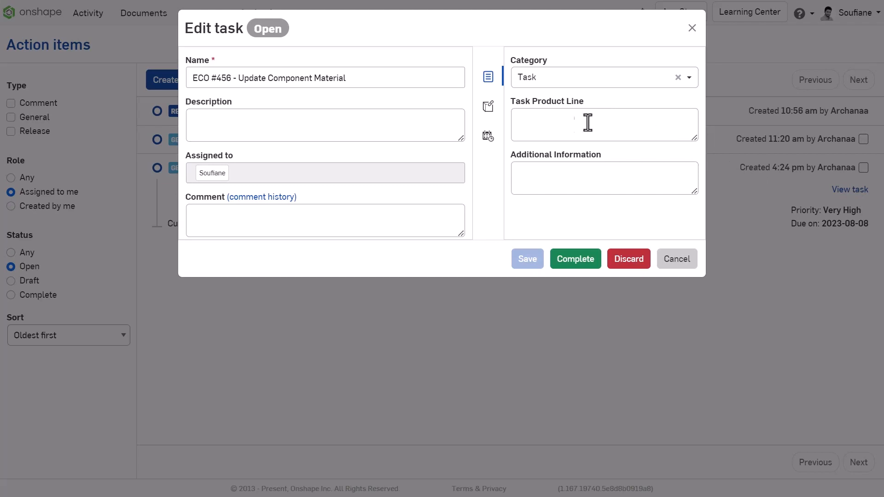
click(487, 136)
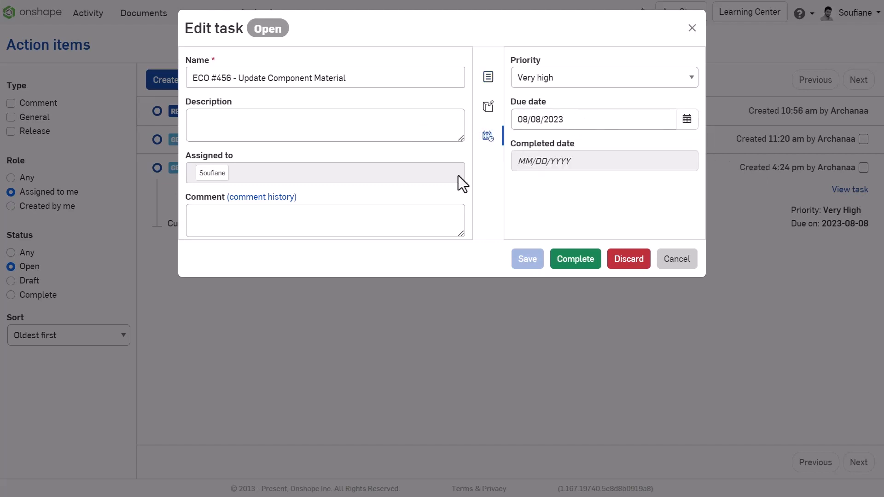
text(Completed)
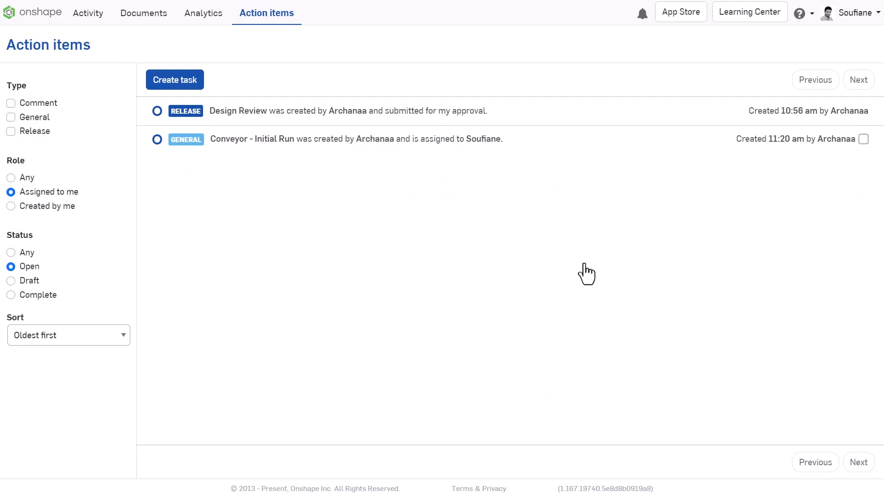
Reach the Release management section of My account Preferences
click(852, 12)
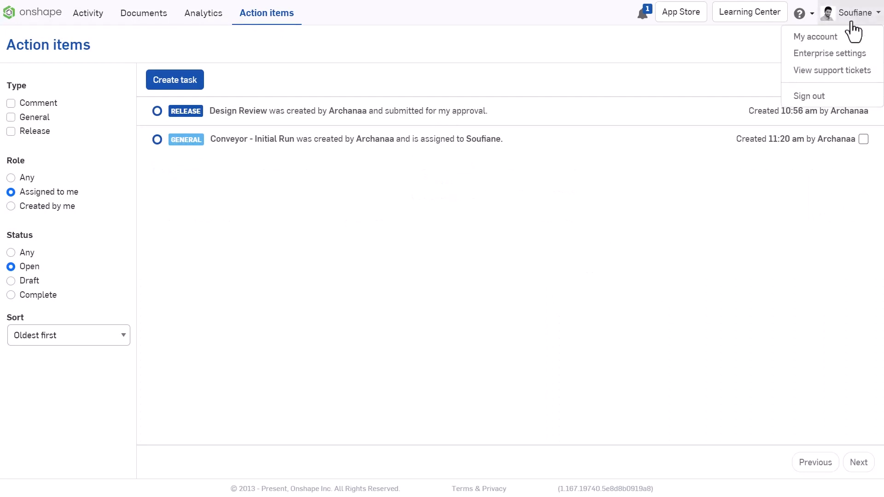
click(814, 37)
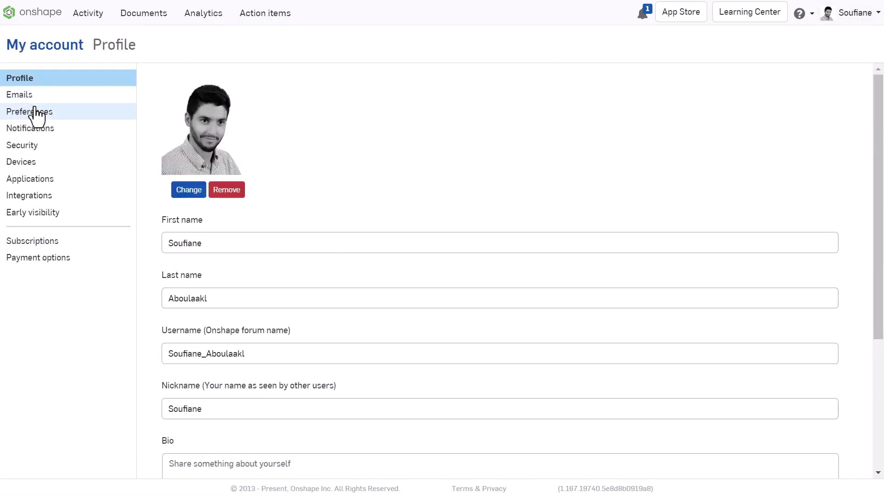
click(29, 111)
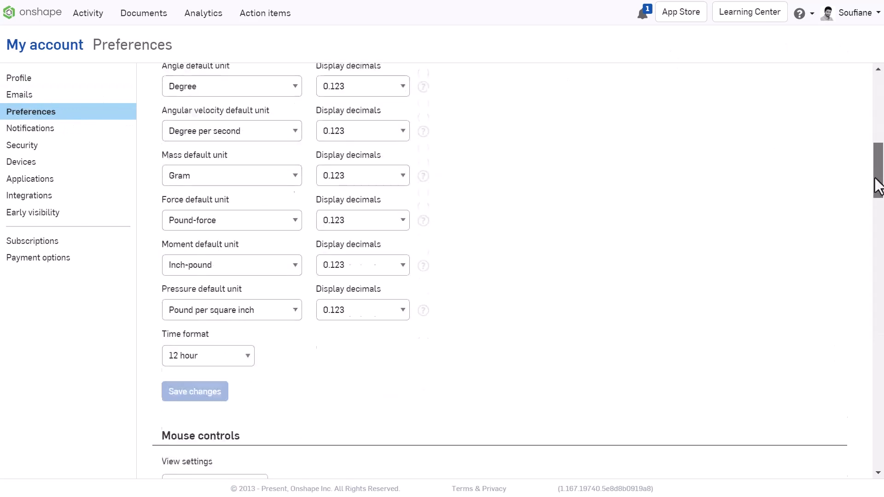
scroll(down, 3)
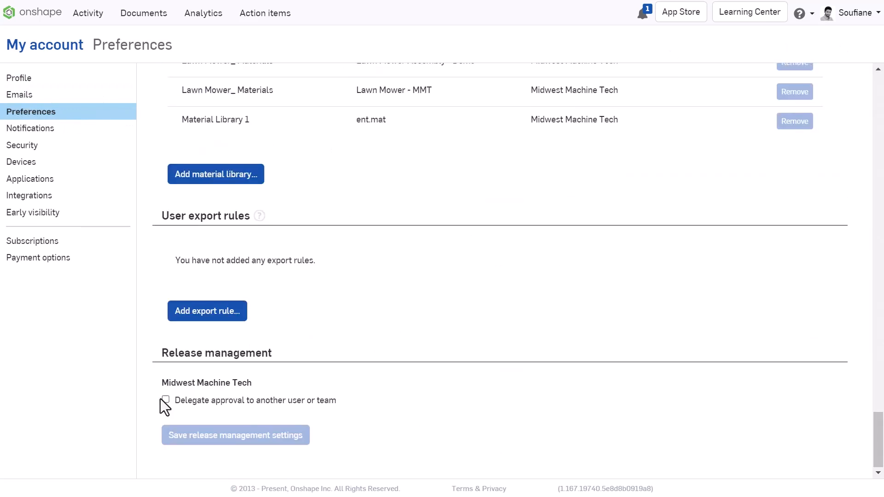
Enable Delegate approval for Midwest Machine Tech, naming Neil, and save the settings
click(166, 404)
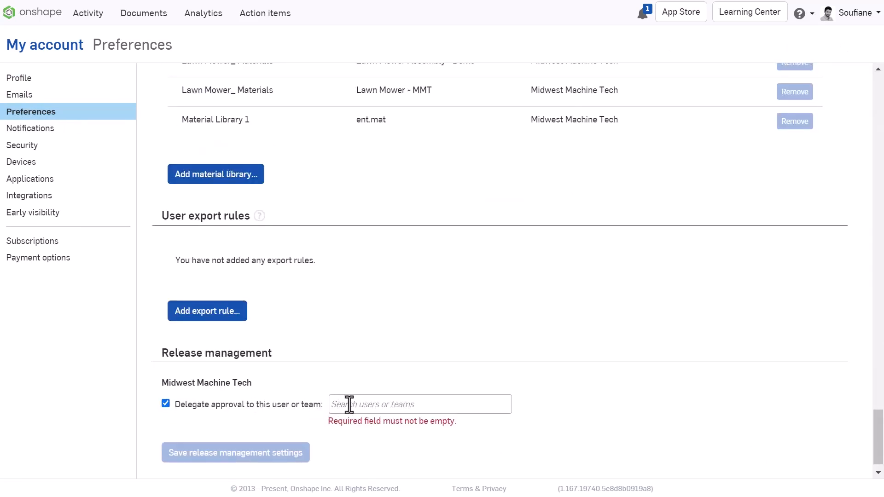
text(neil)
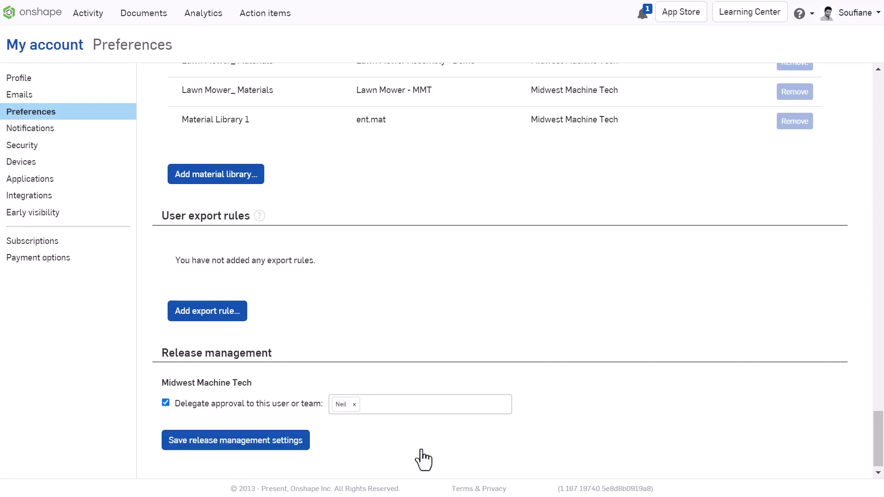
click(235, 440)
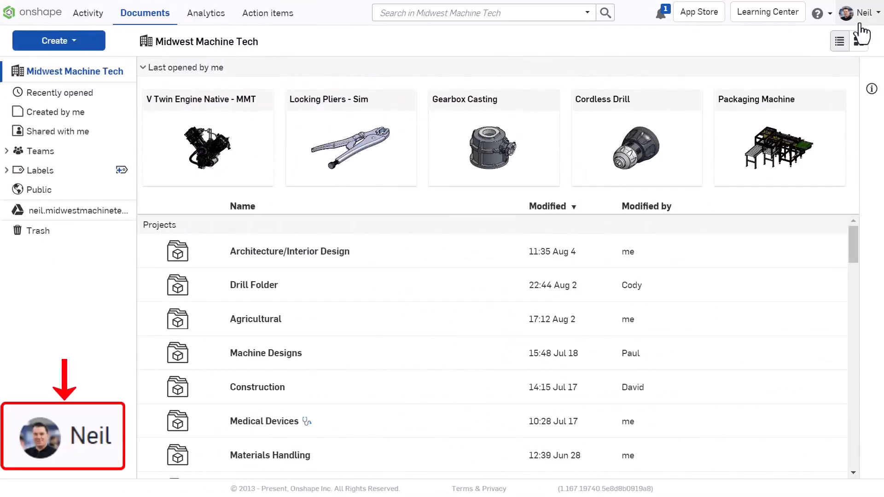
As Neil, release the pending Design Review so it shows Released on Soufiane's behalf
click(661, 11)
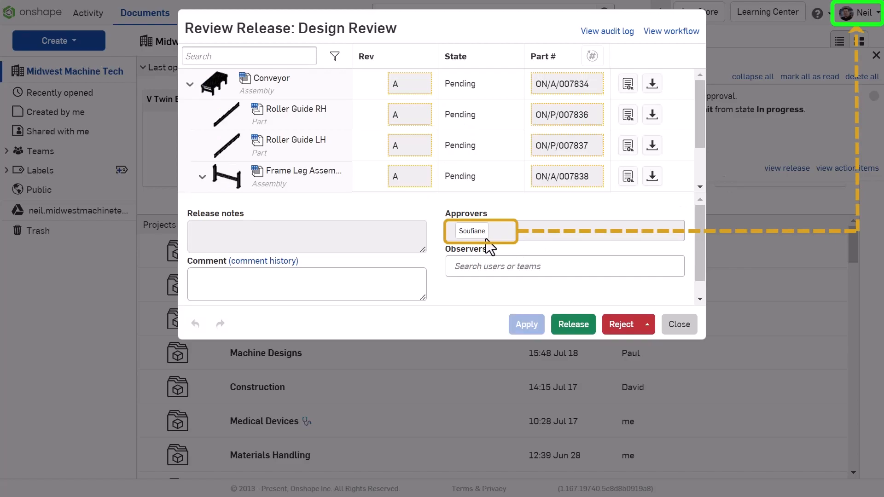
click(572, 324)
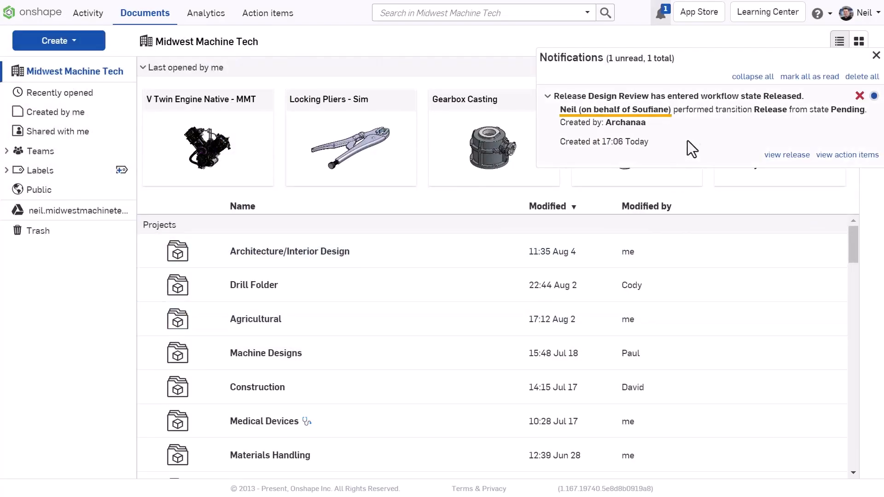
click(856, 12)
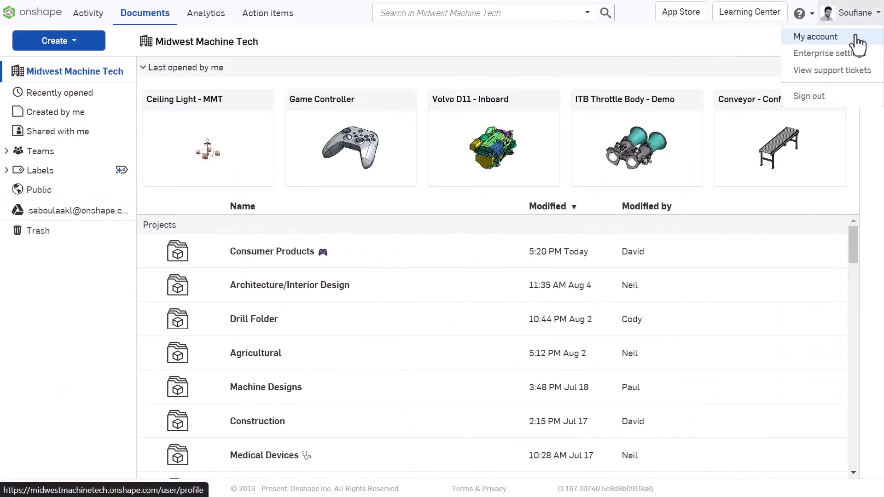
Untick Delegate approval for Midwest Machine Tech and save the release management settings
click(815, 37)
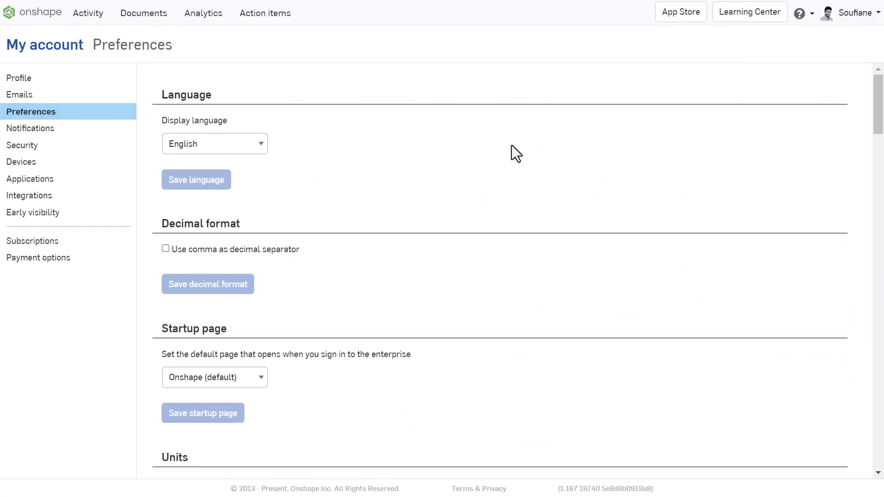
scroll(down, 3)
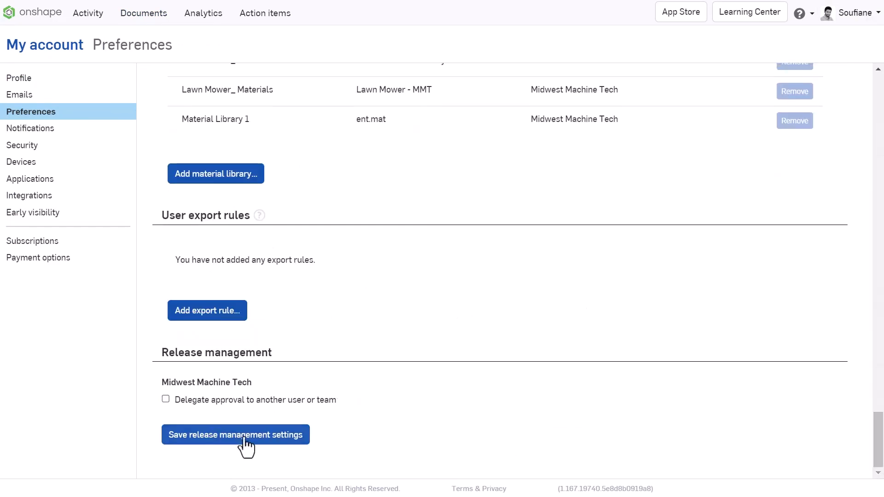
click(234, 434)
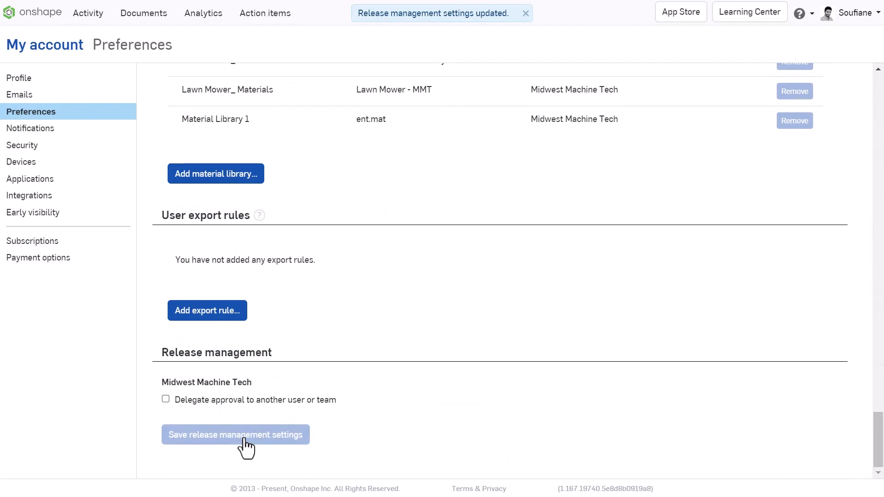